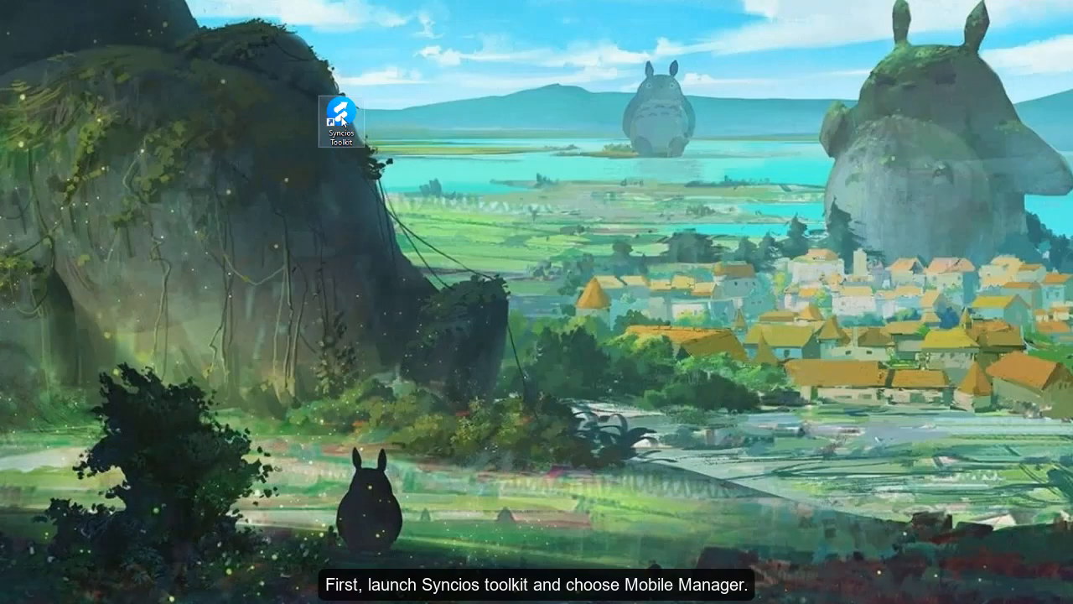
Launch Syncios Toolkit from the desktop and start Mobile Manager.
{"action": "double_click", "coordinate": [339, 114]}
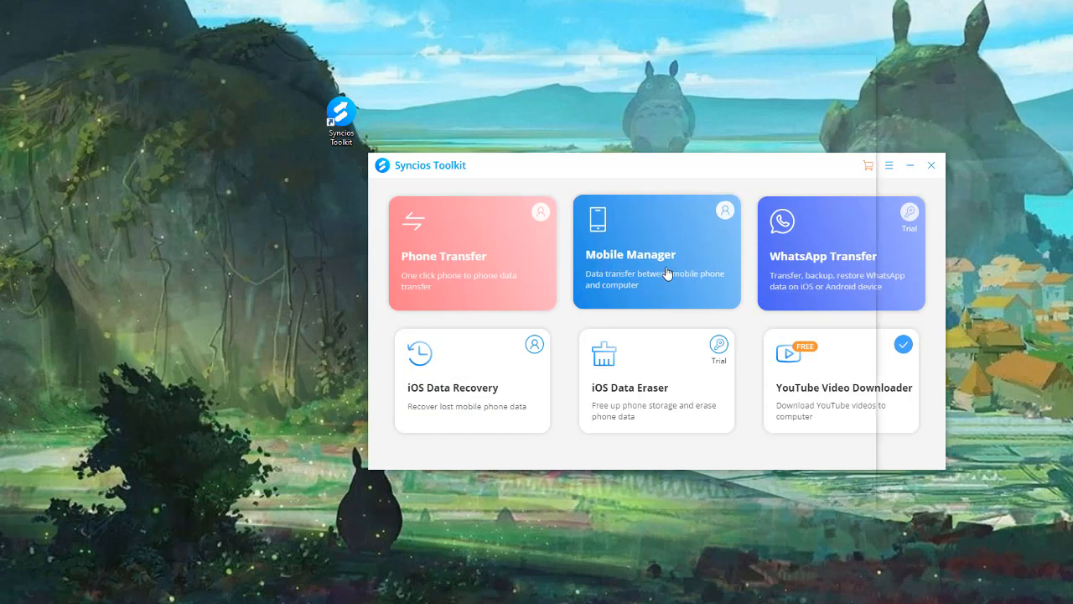
{"action": "left_click", "coordinate": [656, 253]}
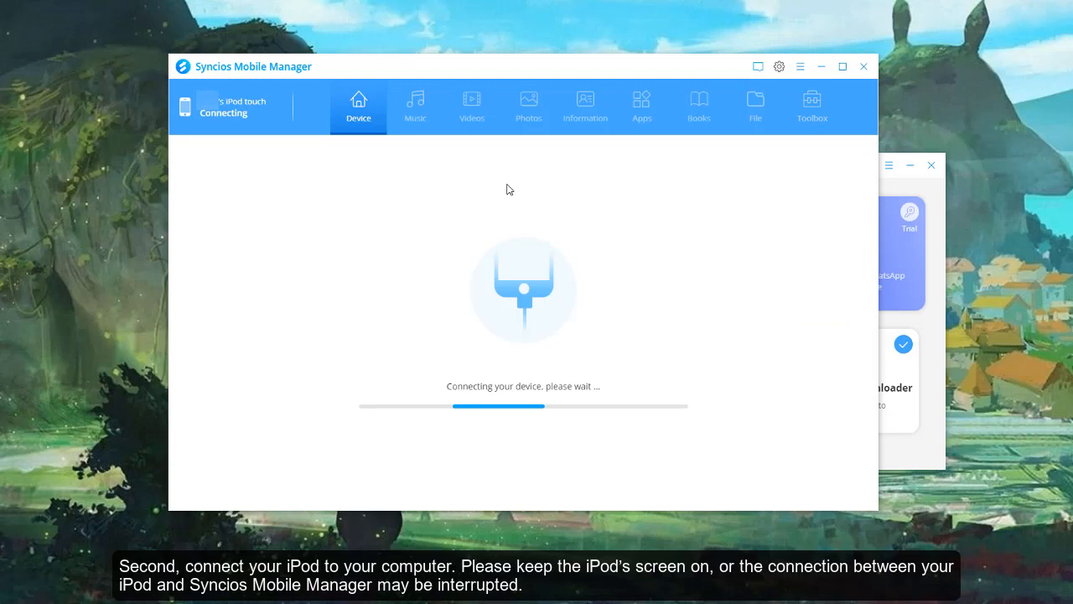
{"action": "mouse_move", "coordinate": [535, 248]}
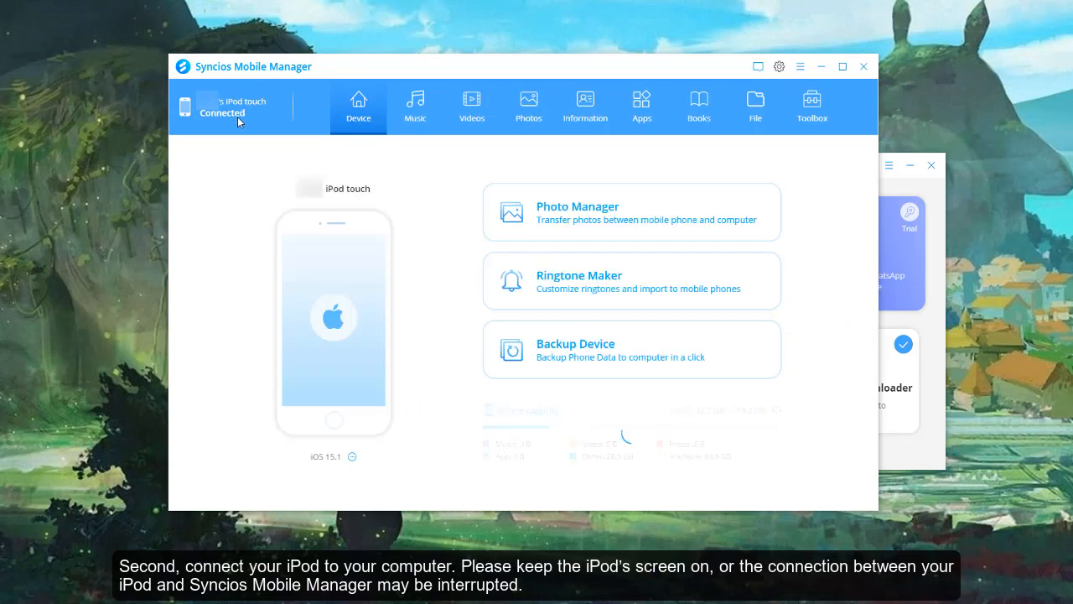
{"action": "mouse_move", "coordinate": [599, 211]}
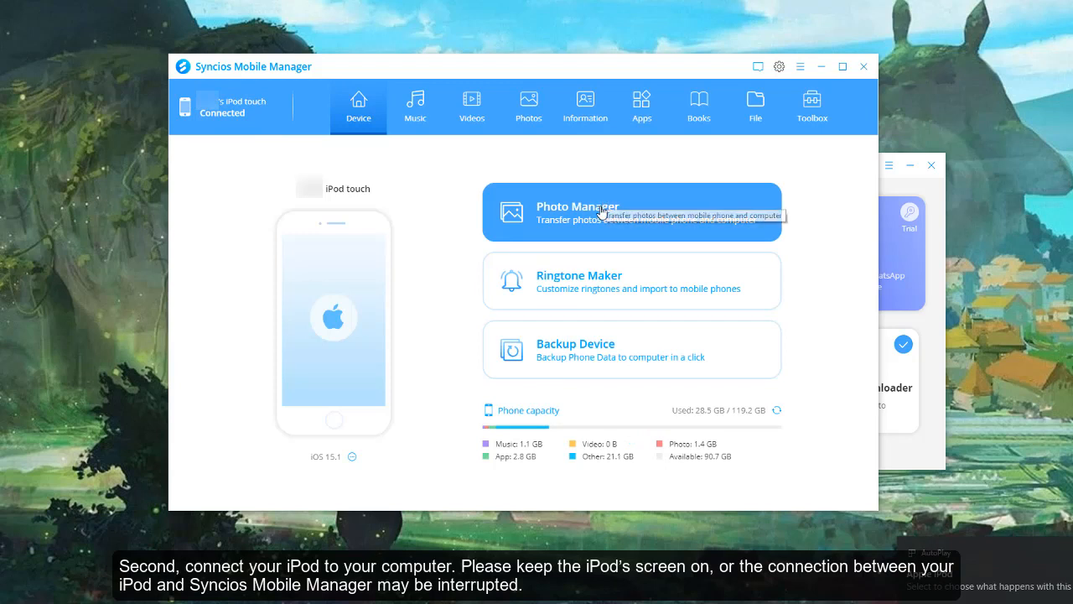
{"action": "mouse_move", "coordinate": [411, 151]}
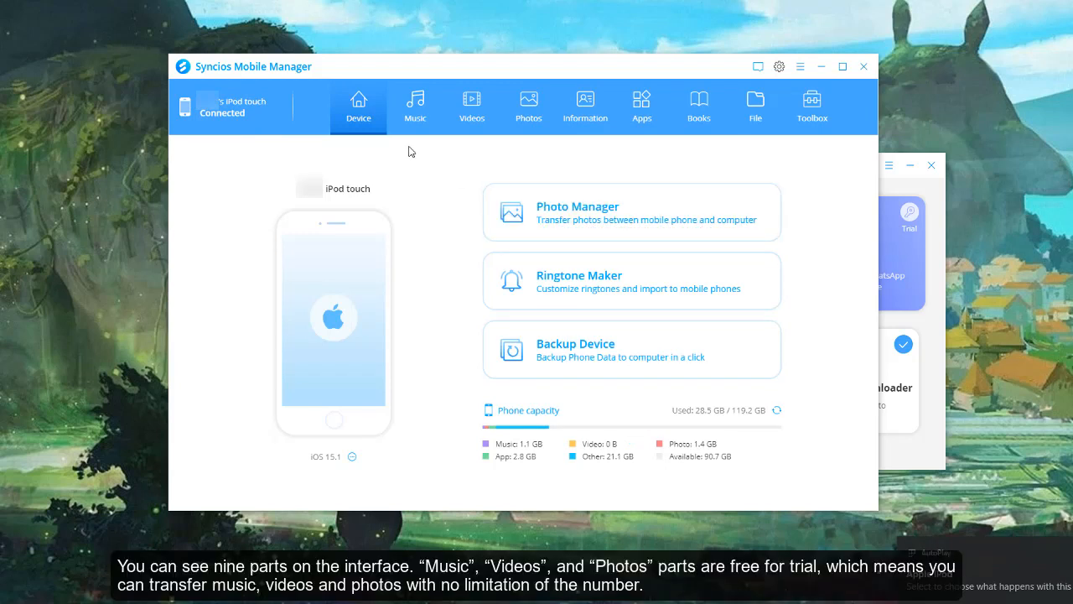
Browse the Music list and the Toolbox's backup and conversion tools, then return to the seven songs.
{"action": "left_click", "coordinate": [415, 105]}
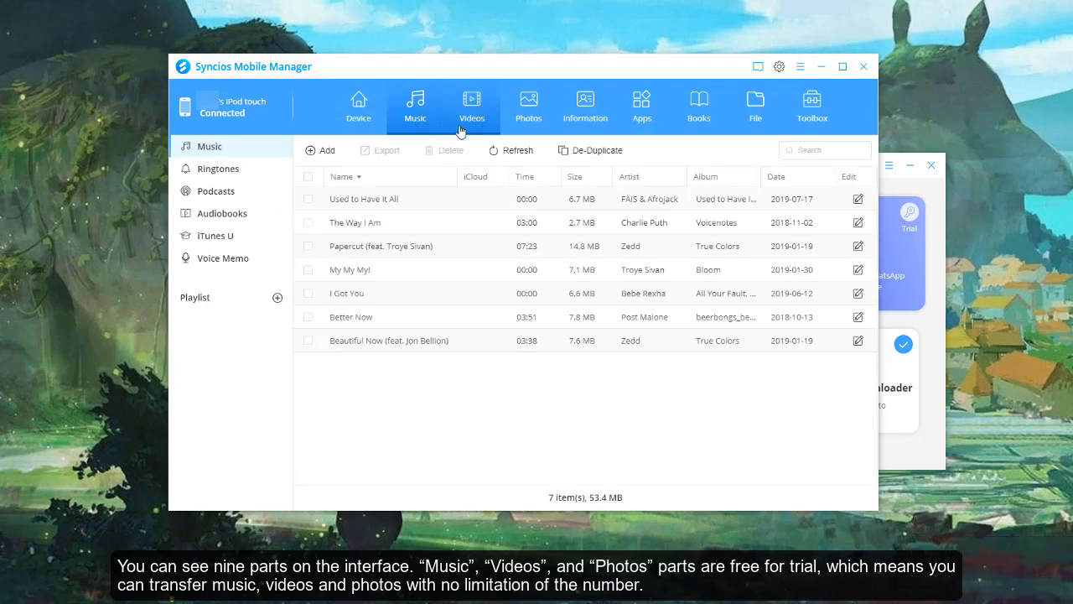
{"action": "mouse_move", "coordinate": [505, 124]}
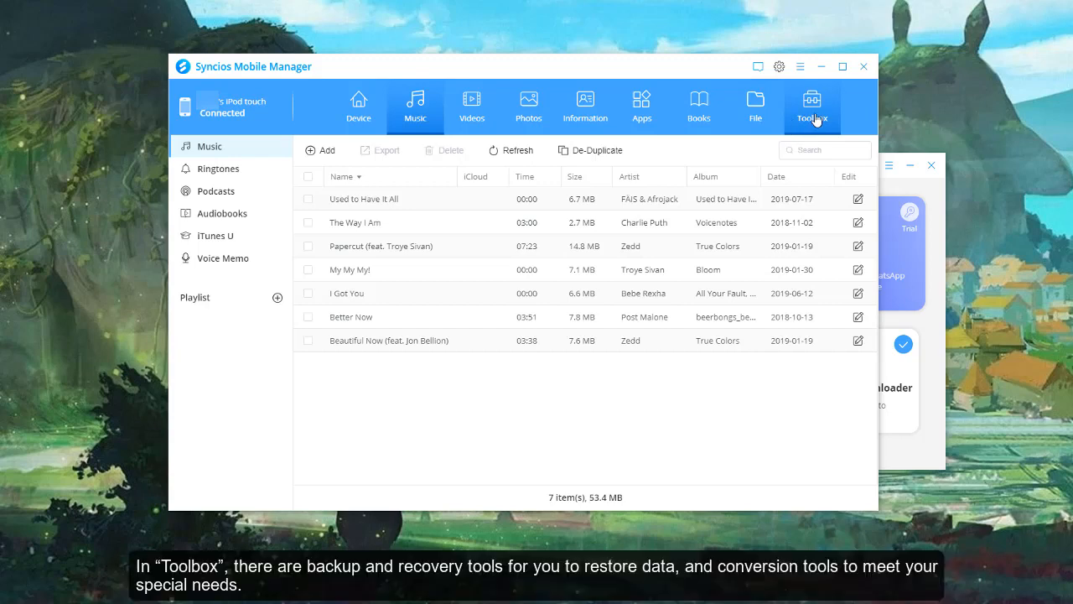
{"action": "left_click", "coordinate": [813, 105]}
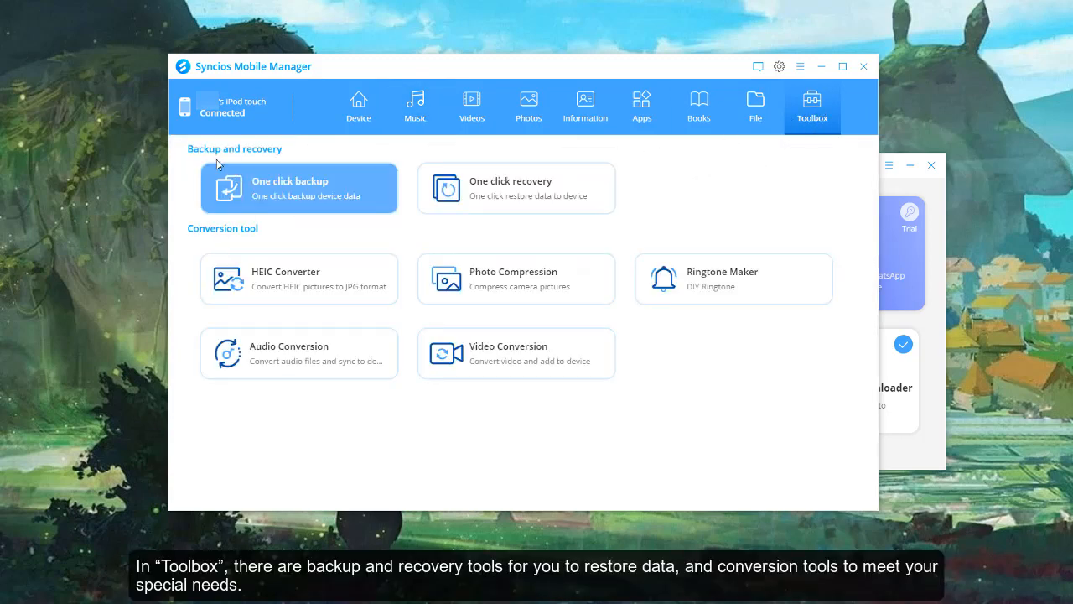
{"action": "mouse_move", "coordinate": [298, 196]}
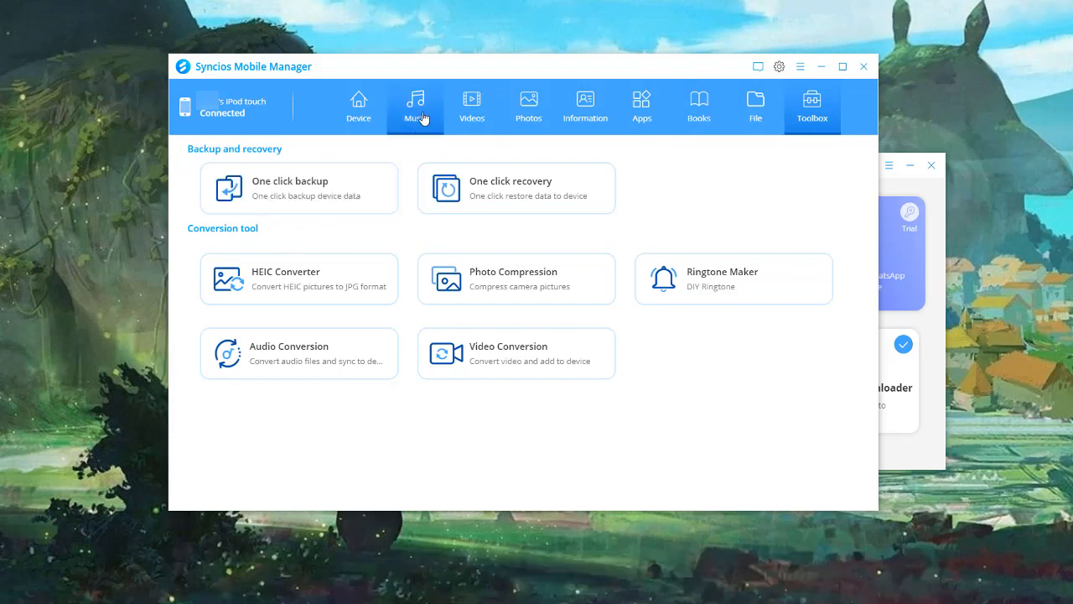
{"action": "left_click", "coordinate": [415, 105]}
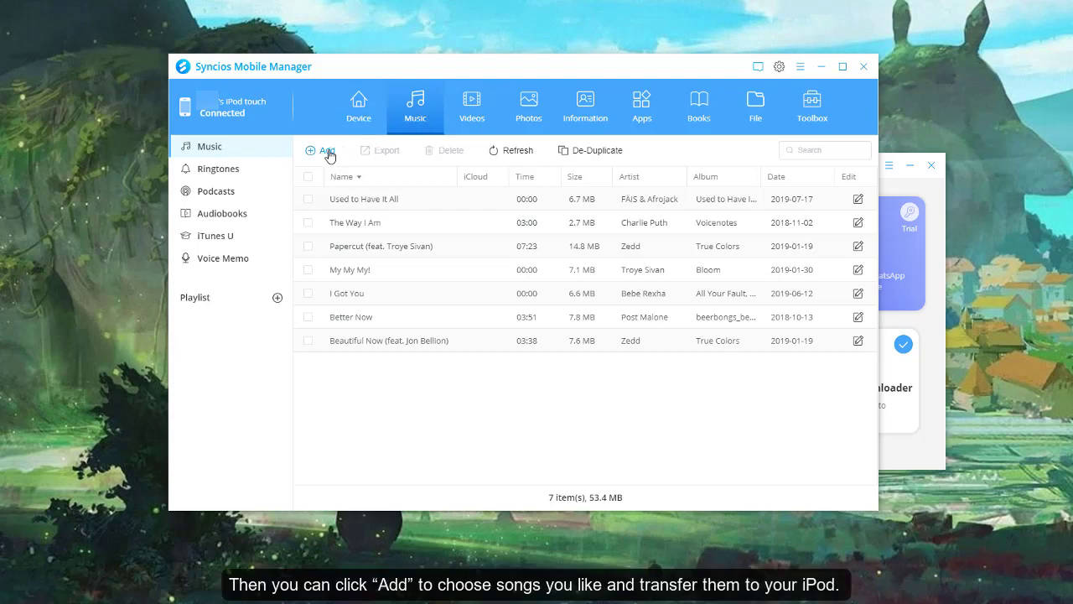
Import 'Promise' and 'I Wish' from the computer's Music folder onto the iPod.
{"action": "left_click", "coordinate": [327, 150]}
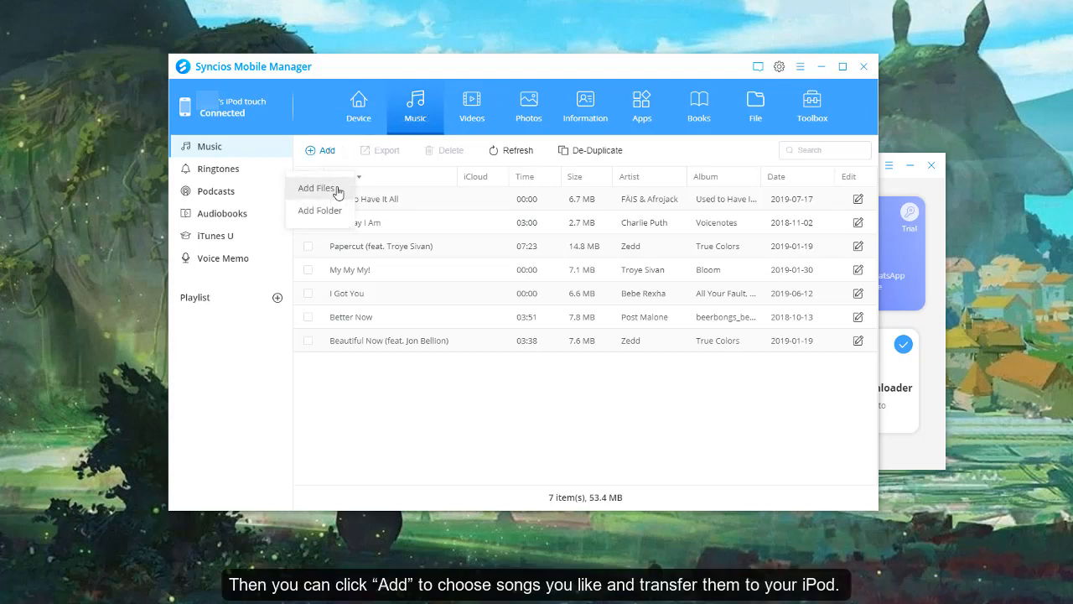
{"action": "mouse_move", "coordinate": [345, 225]}
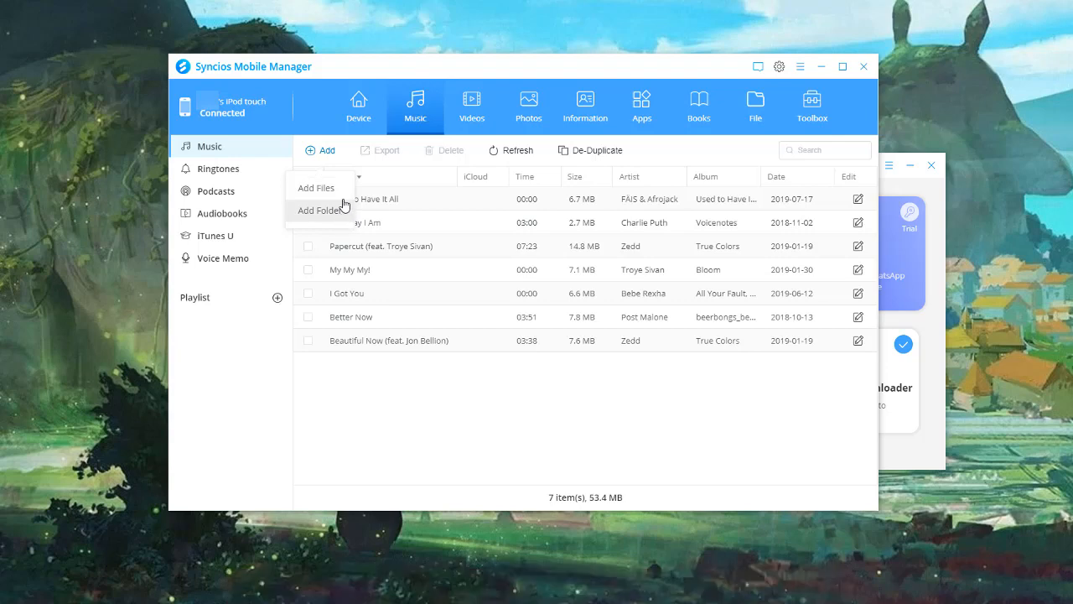
{"action": "left_click", "coordinate": [315, 187]}
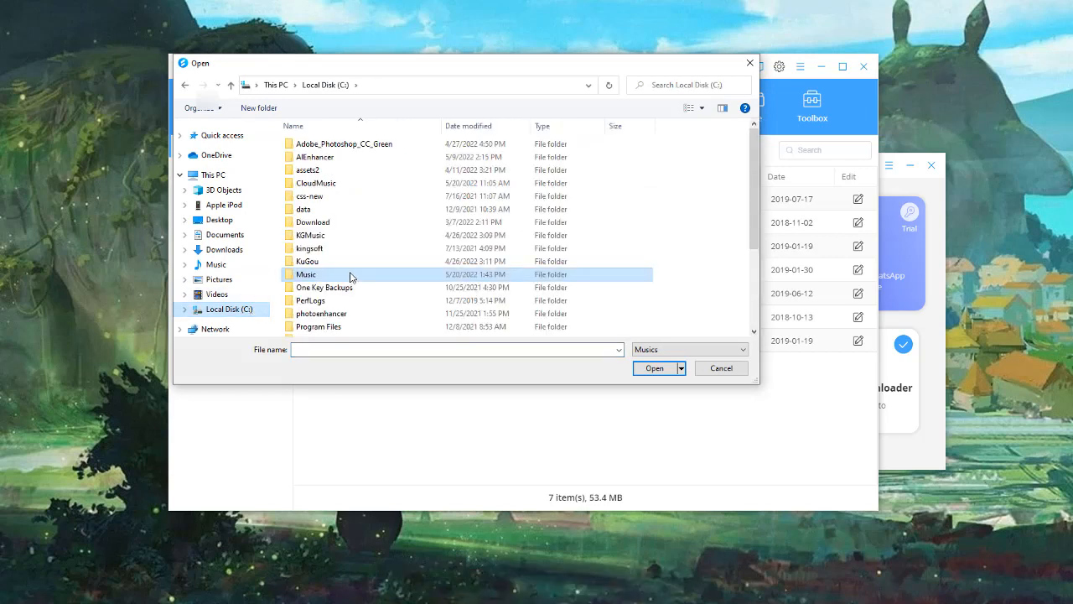
{"action": "double_click", "coordinate": [305, 274]}
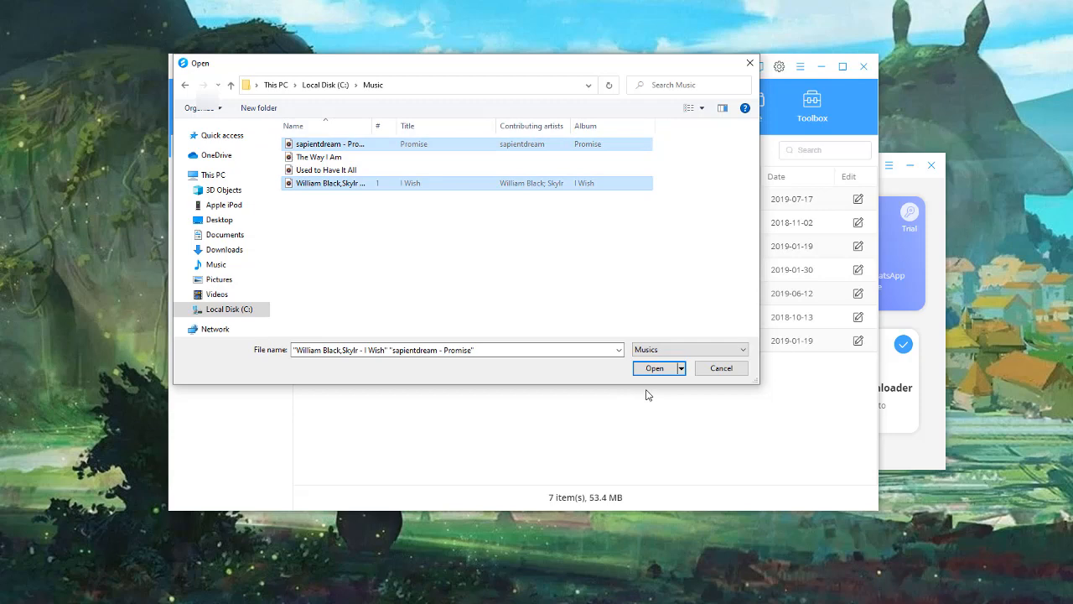
{"action": "left_click", "coordinate": [654, 368]}
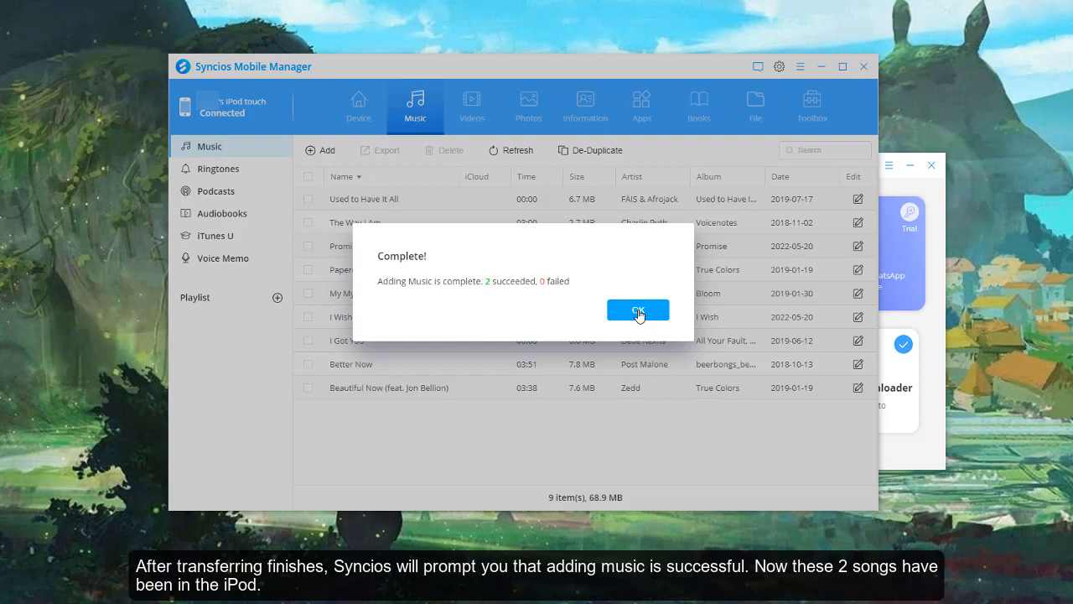
Dismiss the import Complete notice, leaving nine songs listed.
{"action": "left_click", "coordinate": [638, 309]}
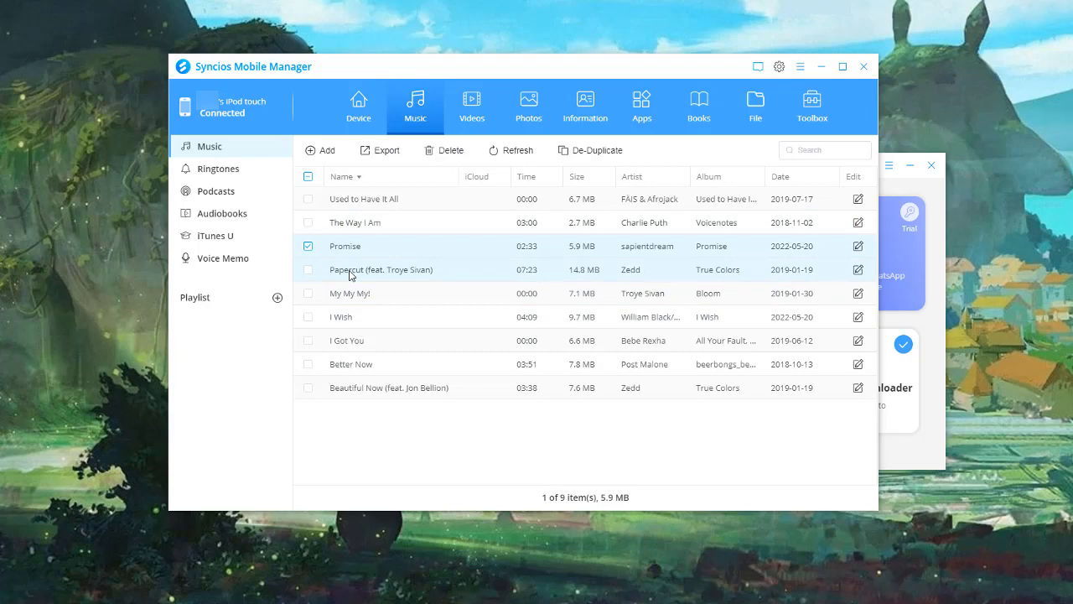
Delete the marked songs Promise and I Wish, confirming the warning and completion notice.
{"action": "left_click", "coordinate": [308, 317]}
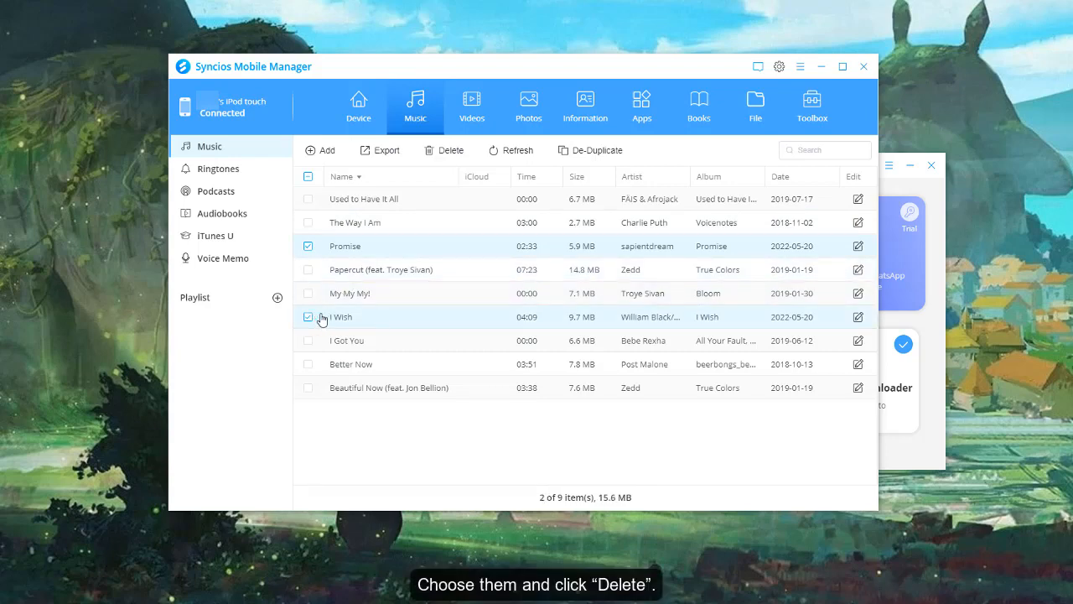
{"action": "left_click", "coordinate": [439, 150]}
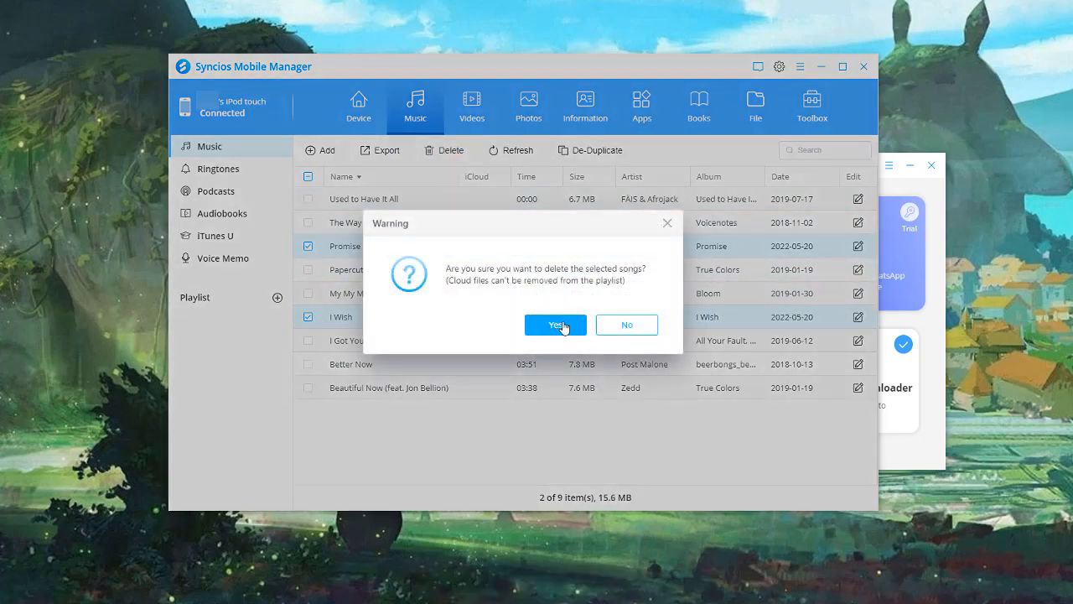
{"action": "left_click", "coordinate": [555, 324]}
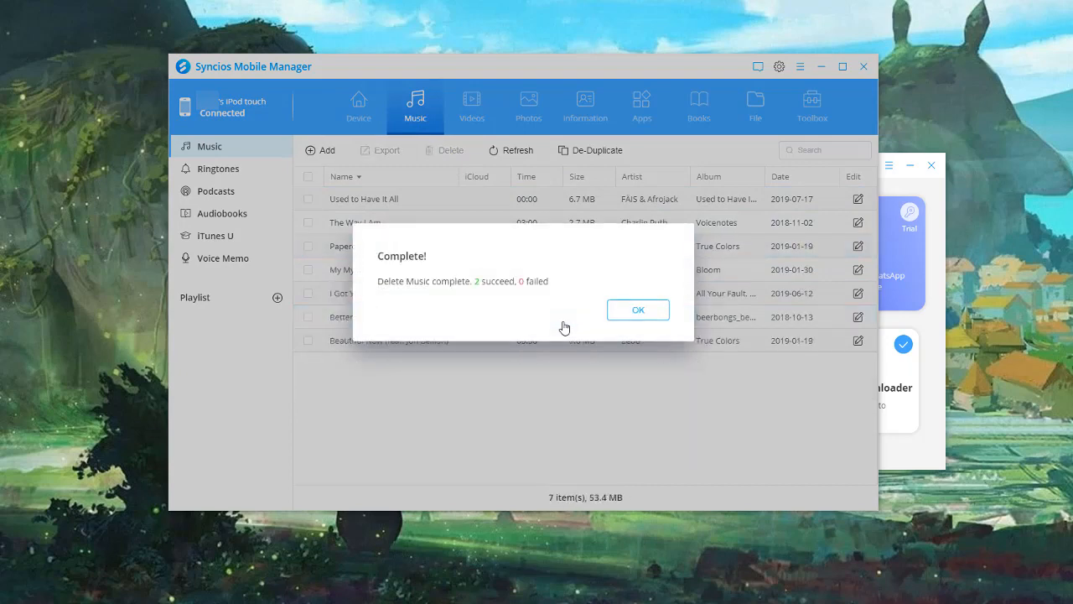
{"action": "left_click", "coordinate": [638, 309]}
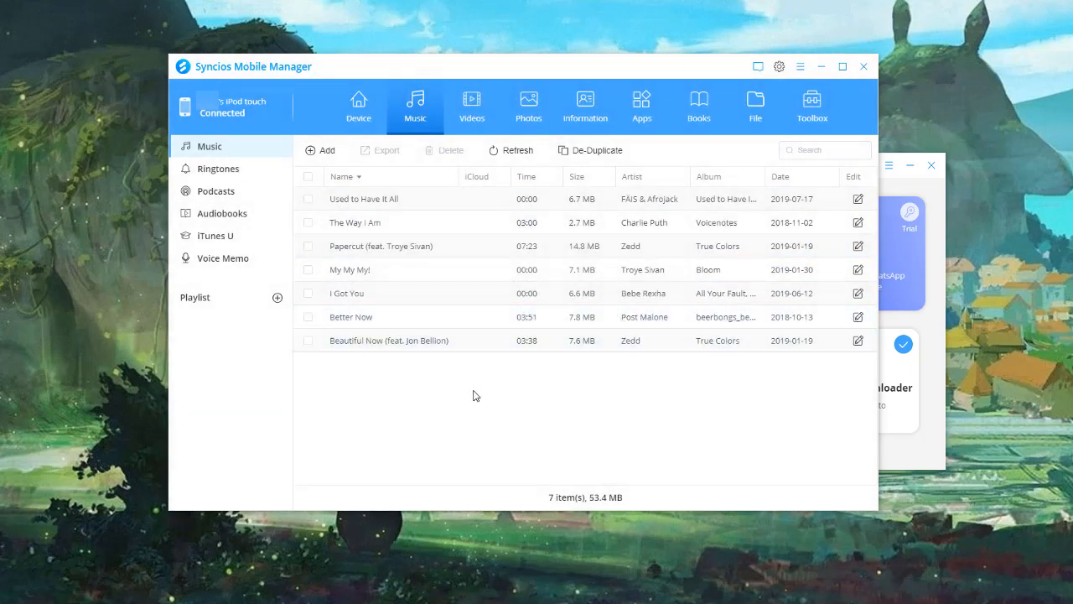